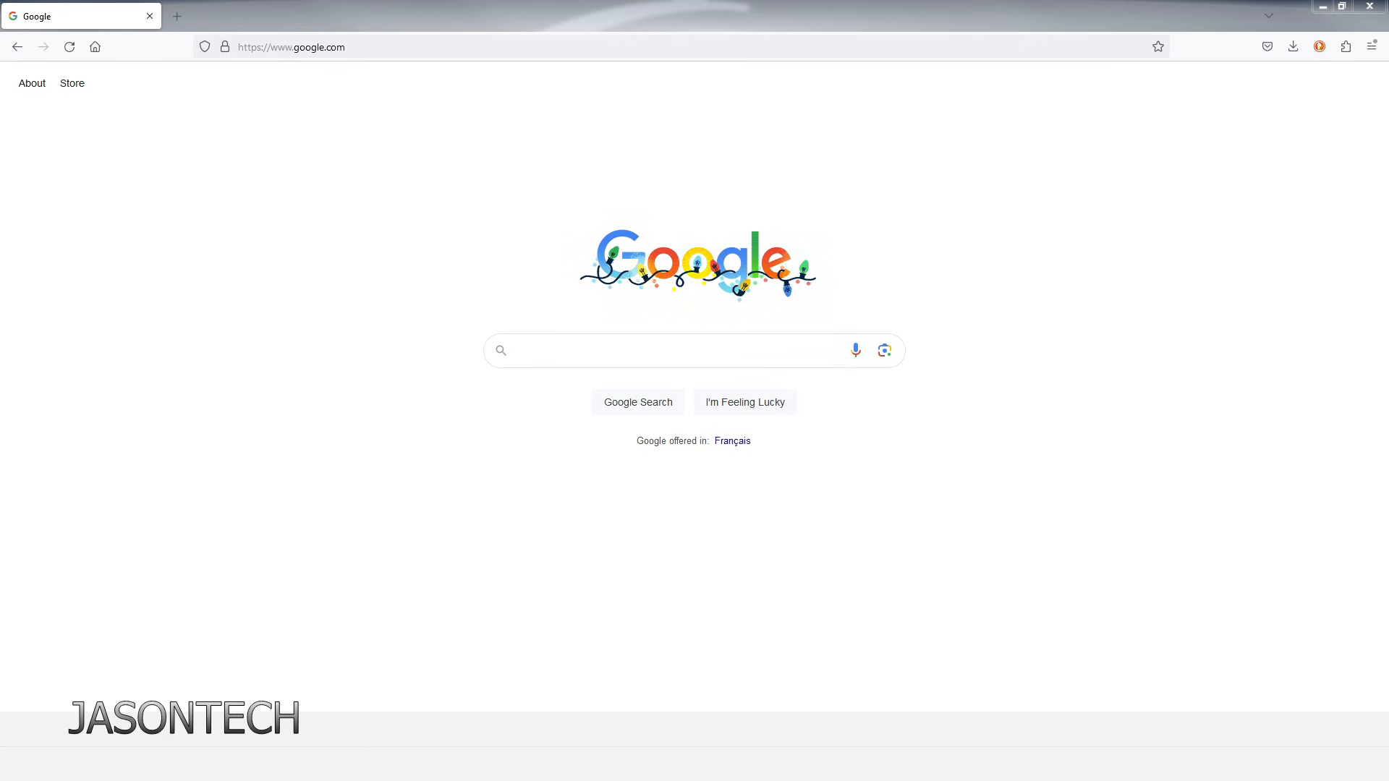
pyautogui.write('aftv.ne')
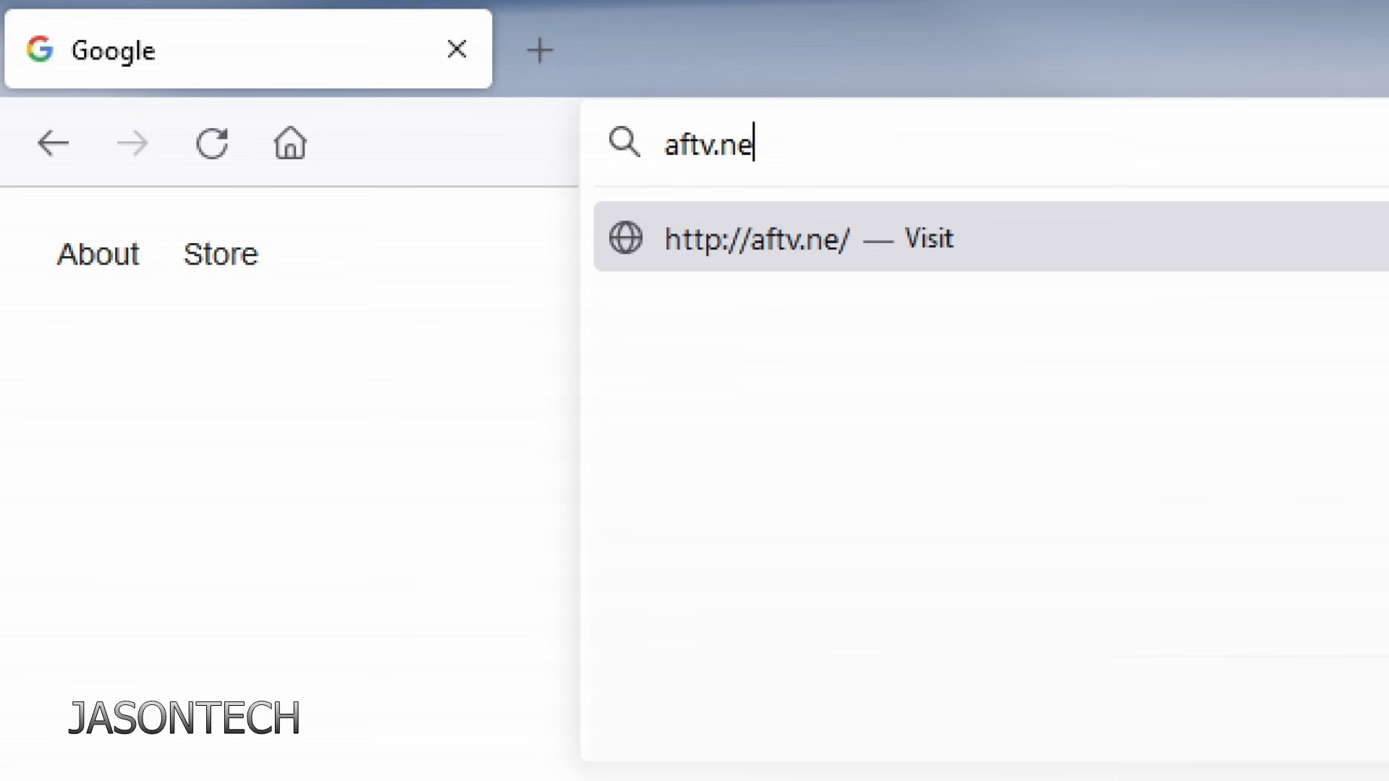
pyautogui.write('ws')
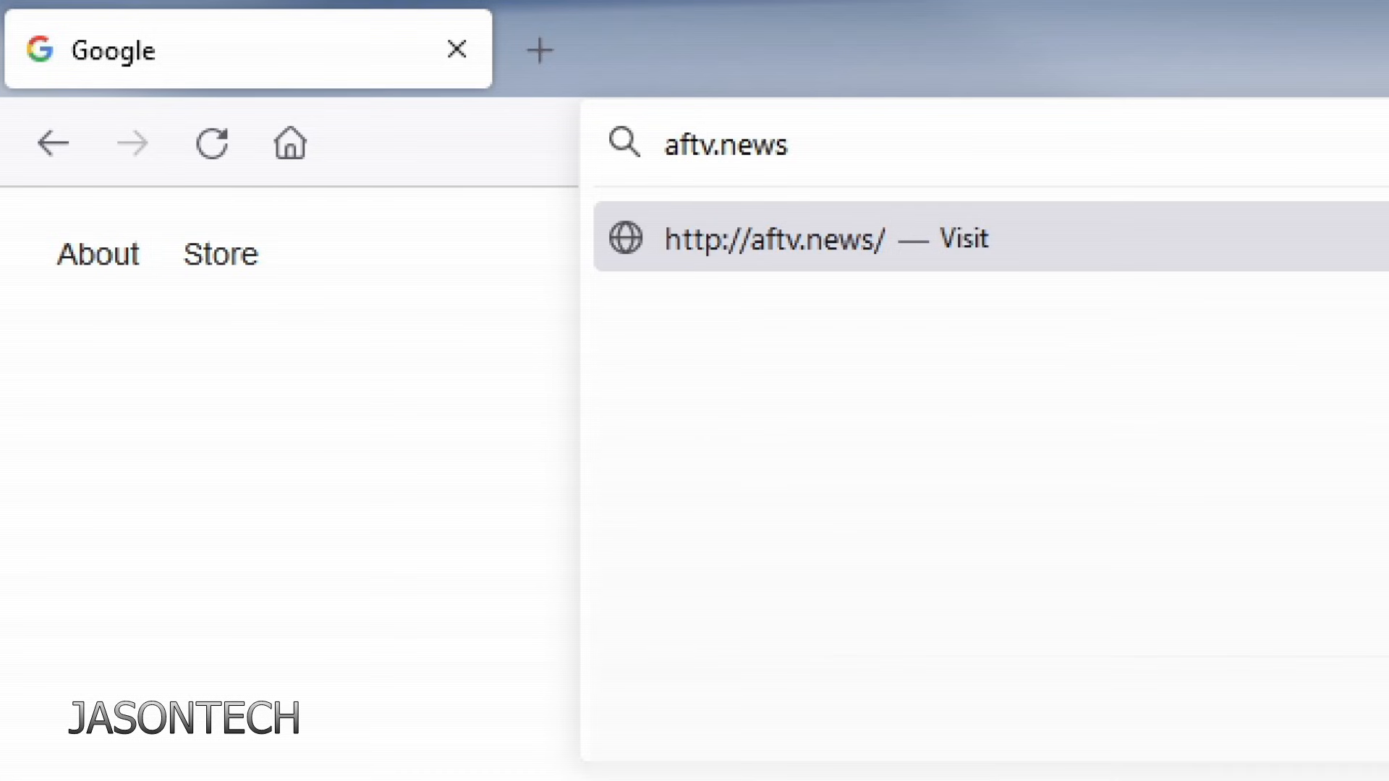
pyautogui.write('/116855')
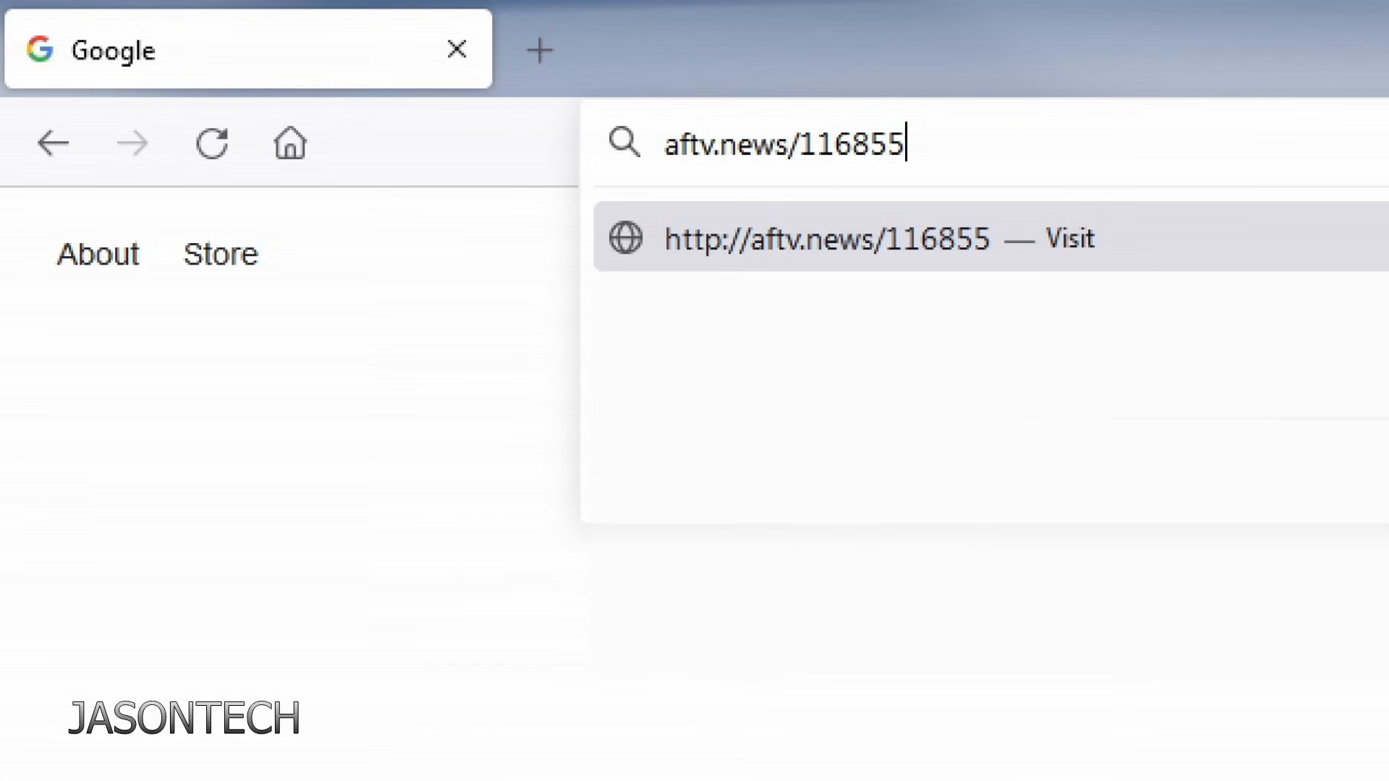
pyautogui.write('+')
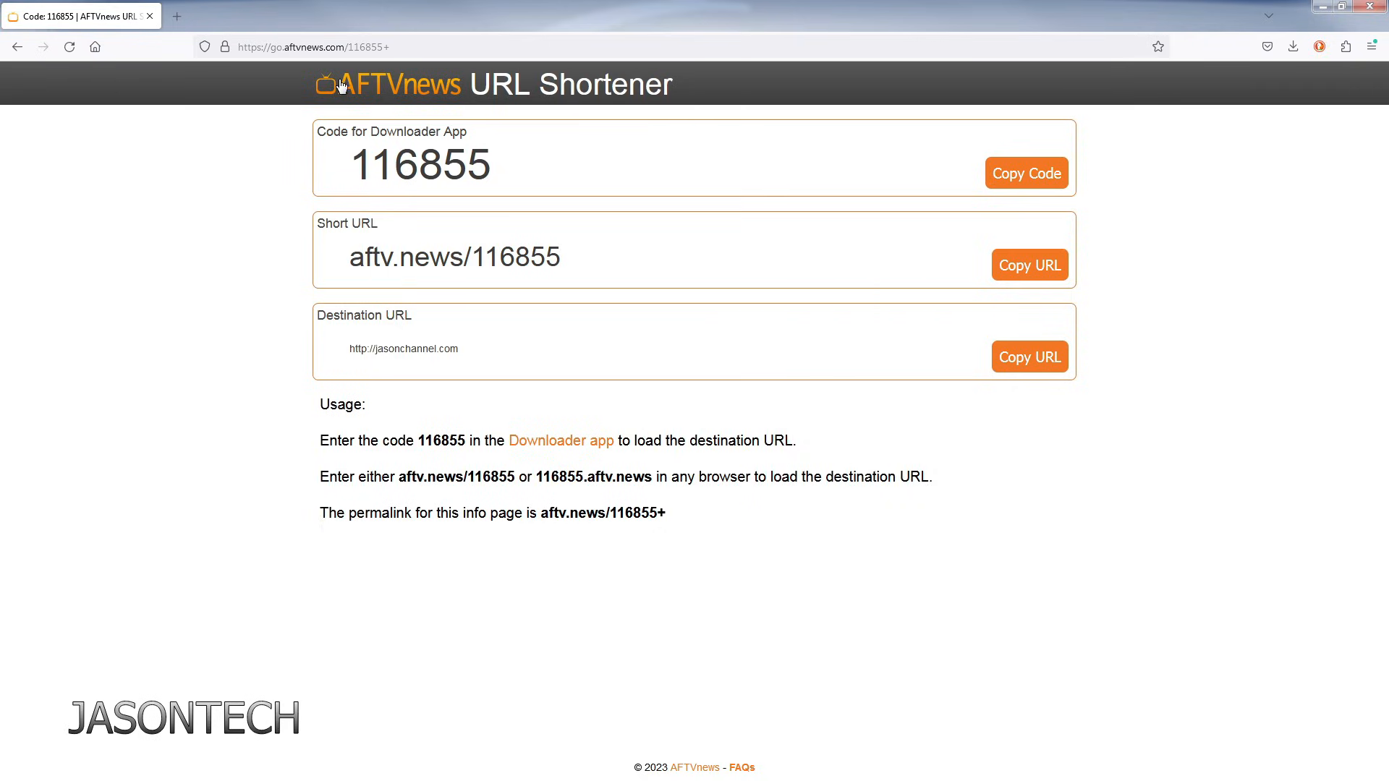
pyautogui.moveTo(476, 104)
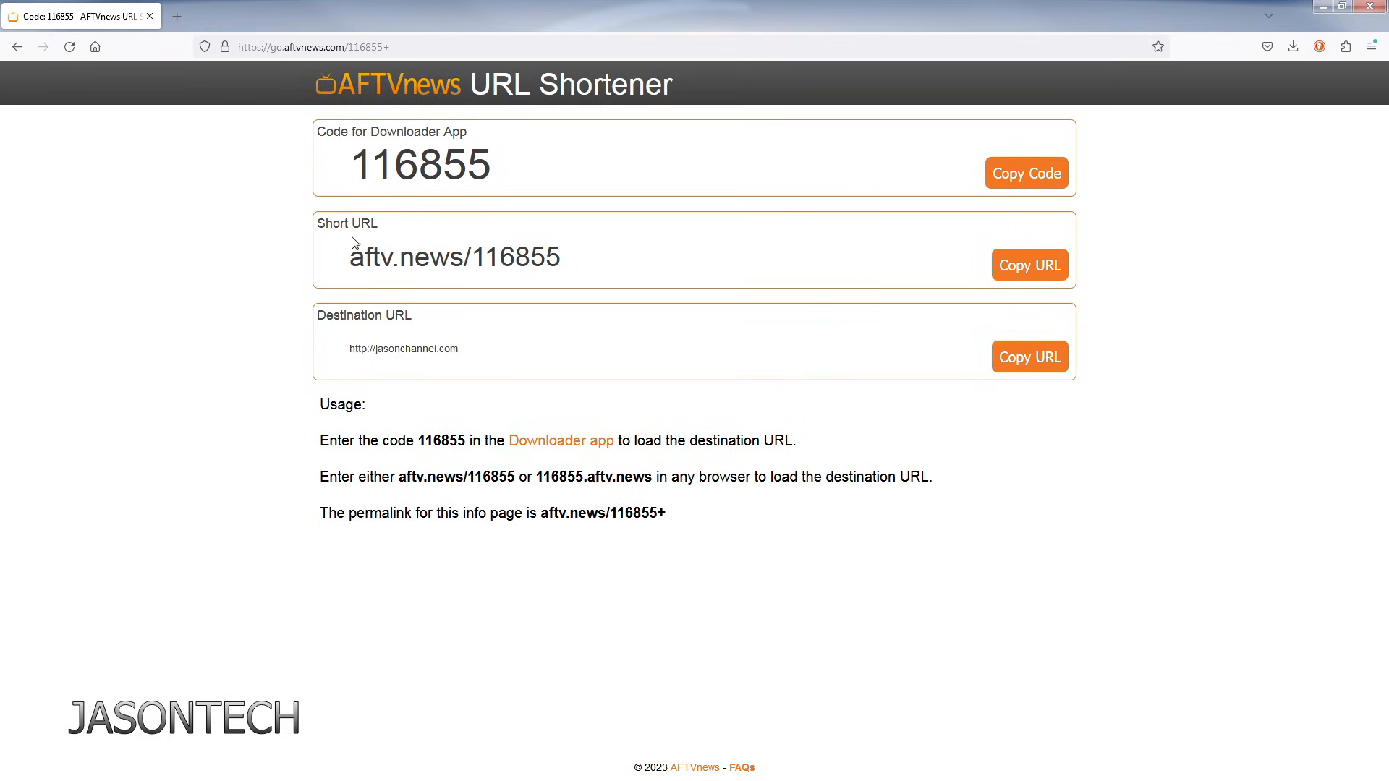
pyautogui.moveTo(573, 285)
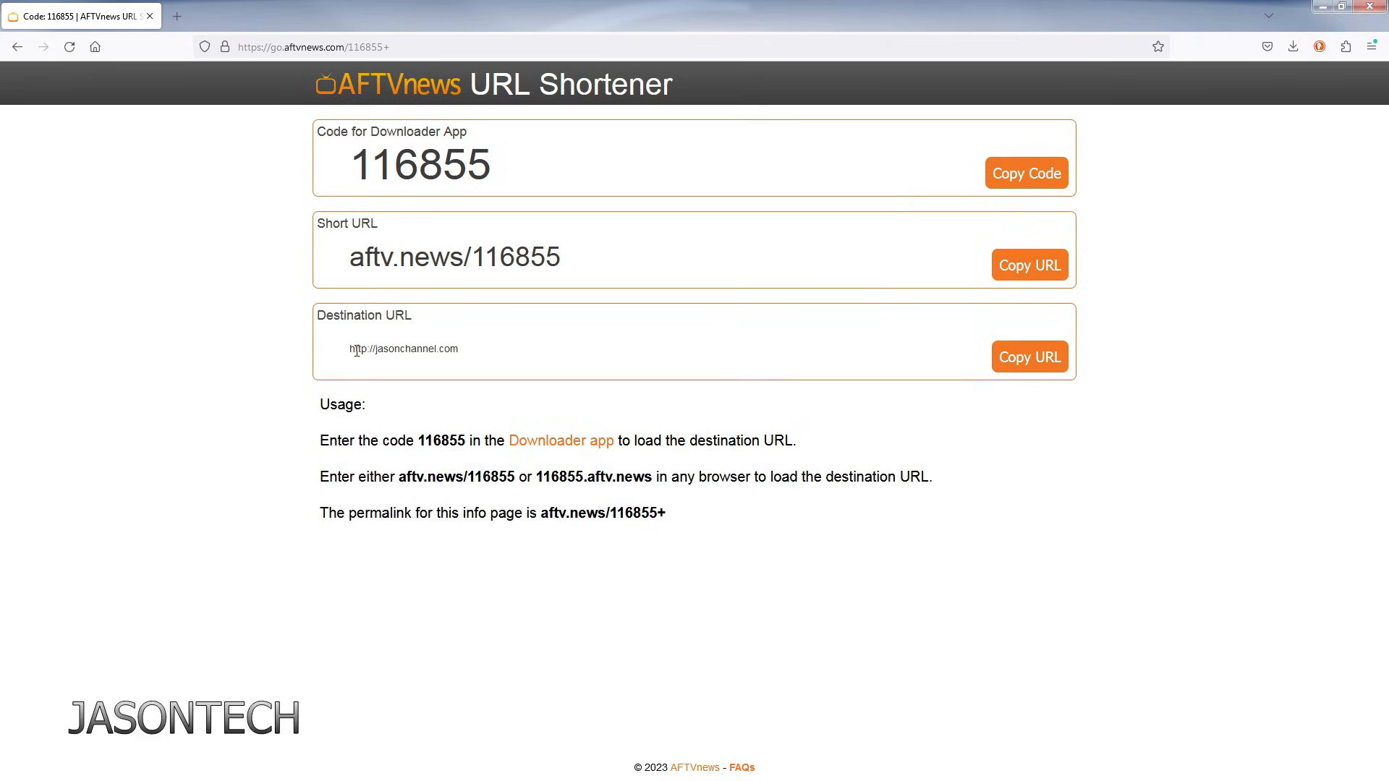
pyautogui.moveTo(378, 386)
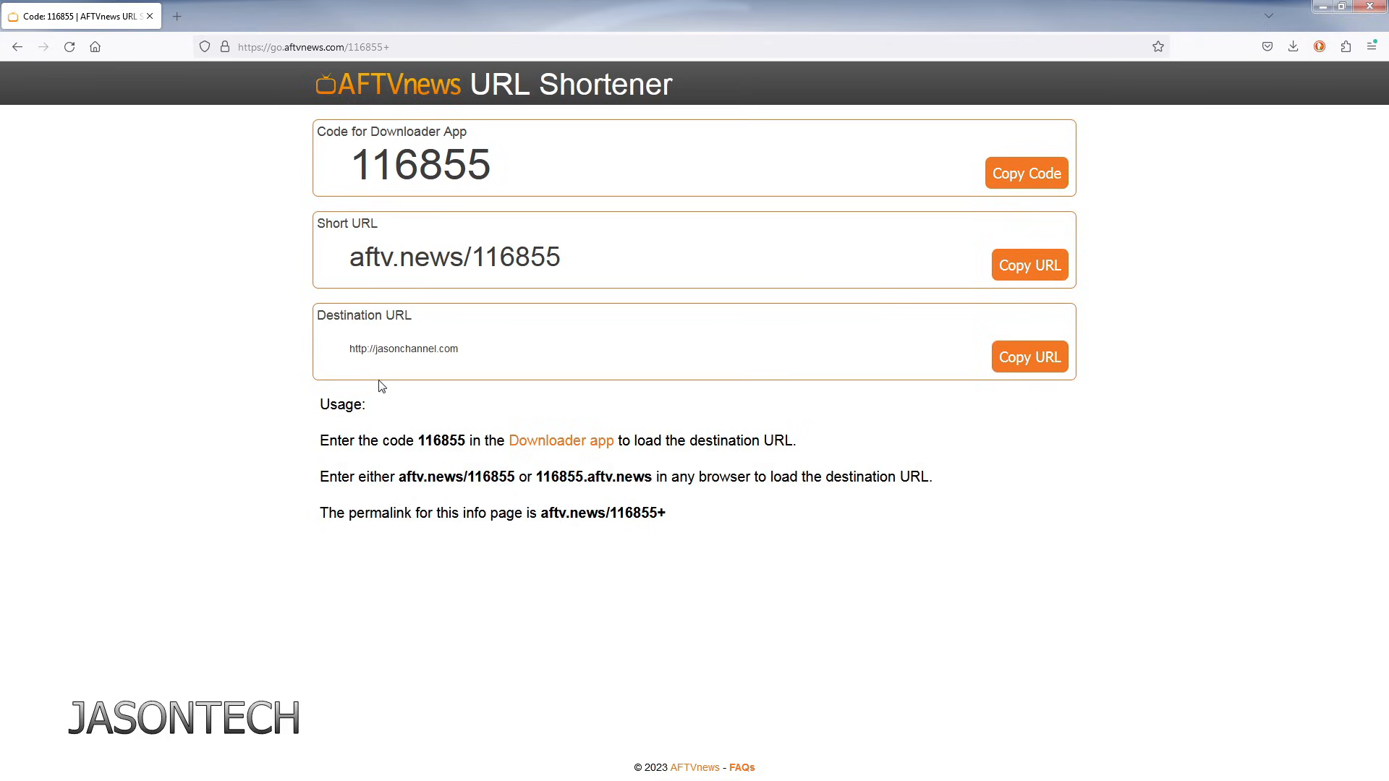
pyautogui.moveTo(951, 378)
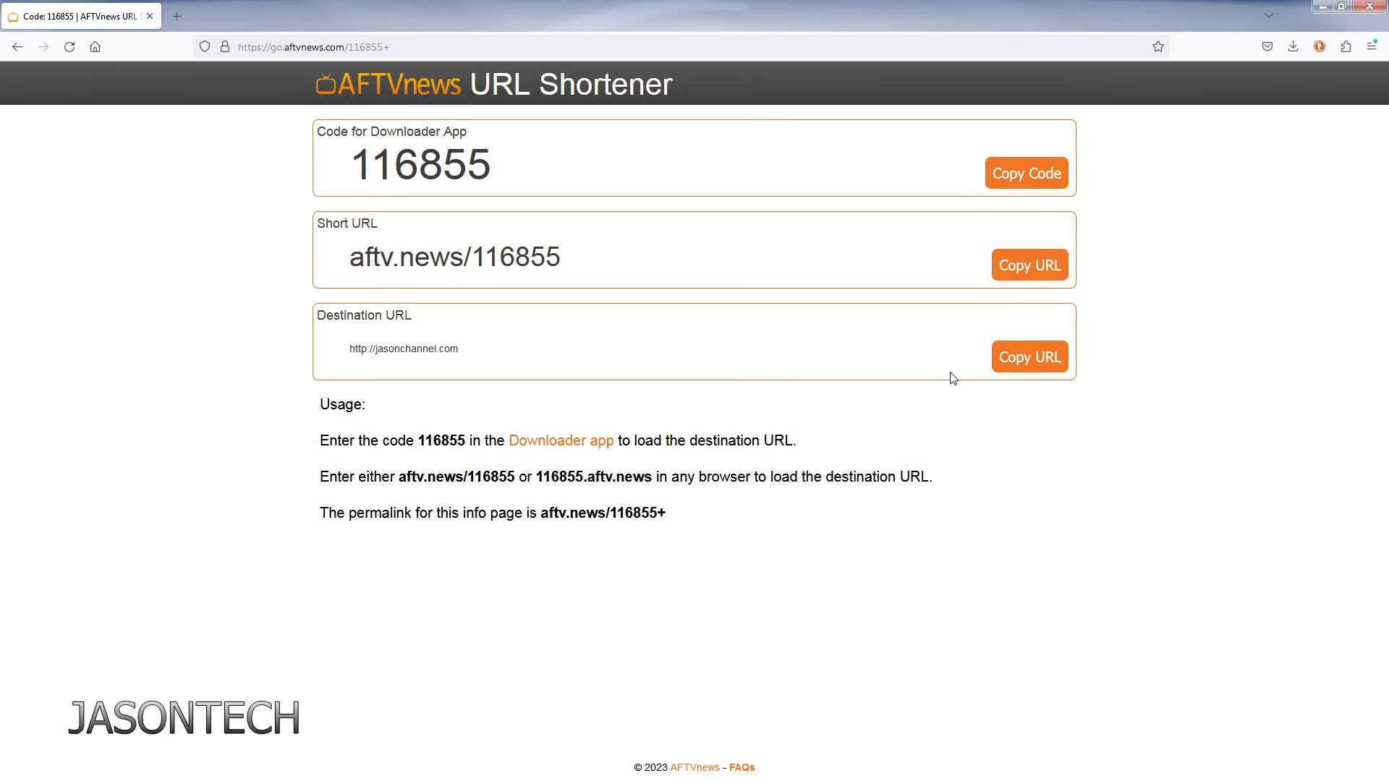
pyautogui.moveTo(468, 400)
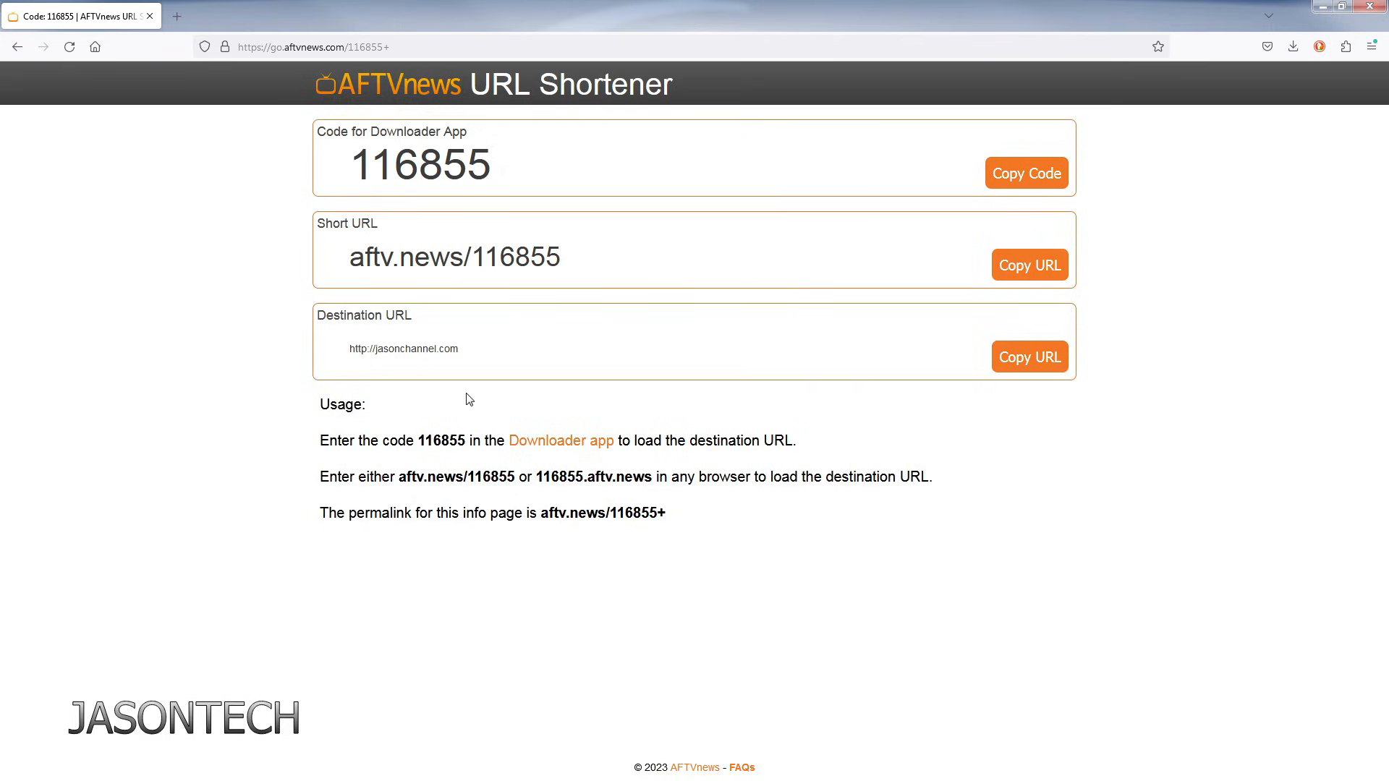
pyautogui.moveTo(534, 492)
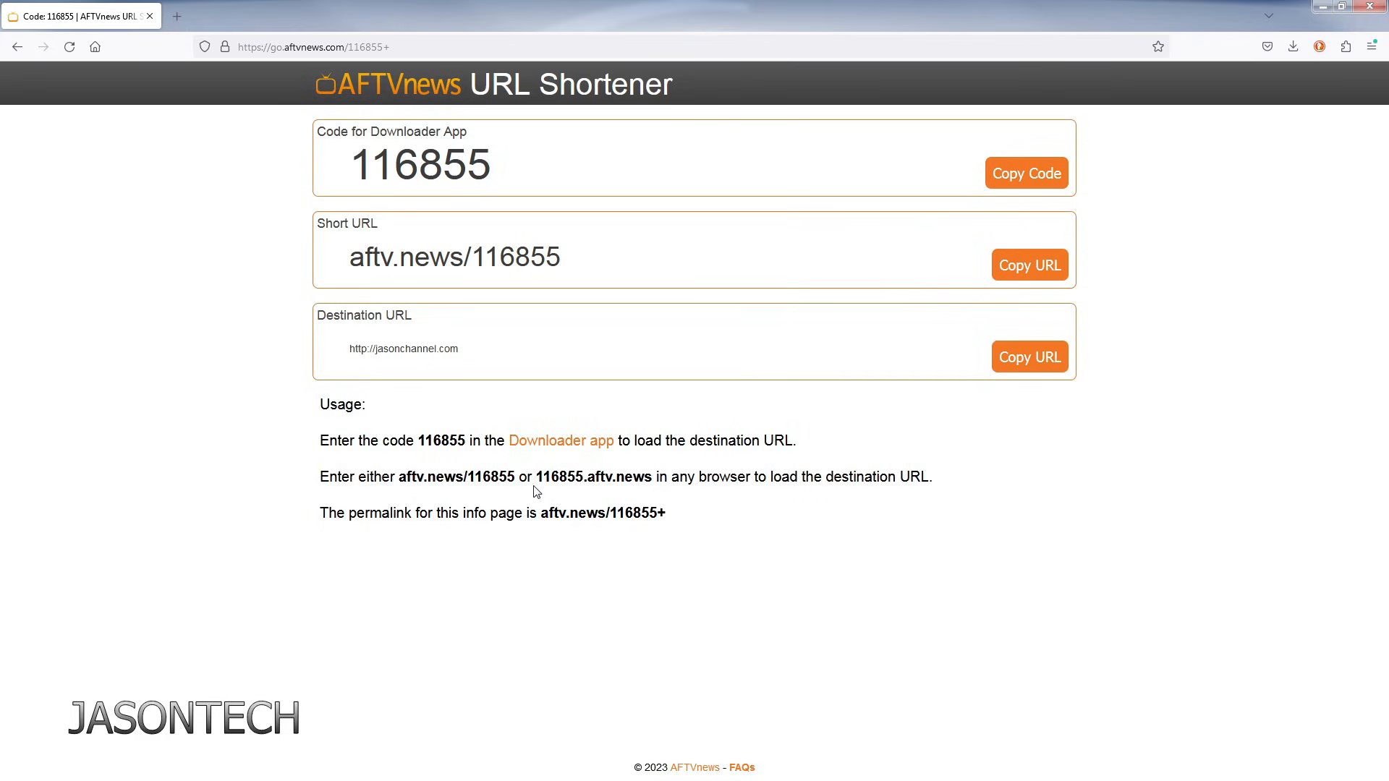
pyautogui.moveTo(431, 152)
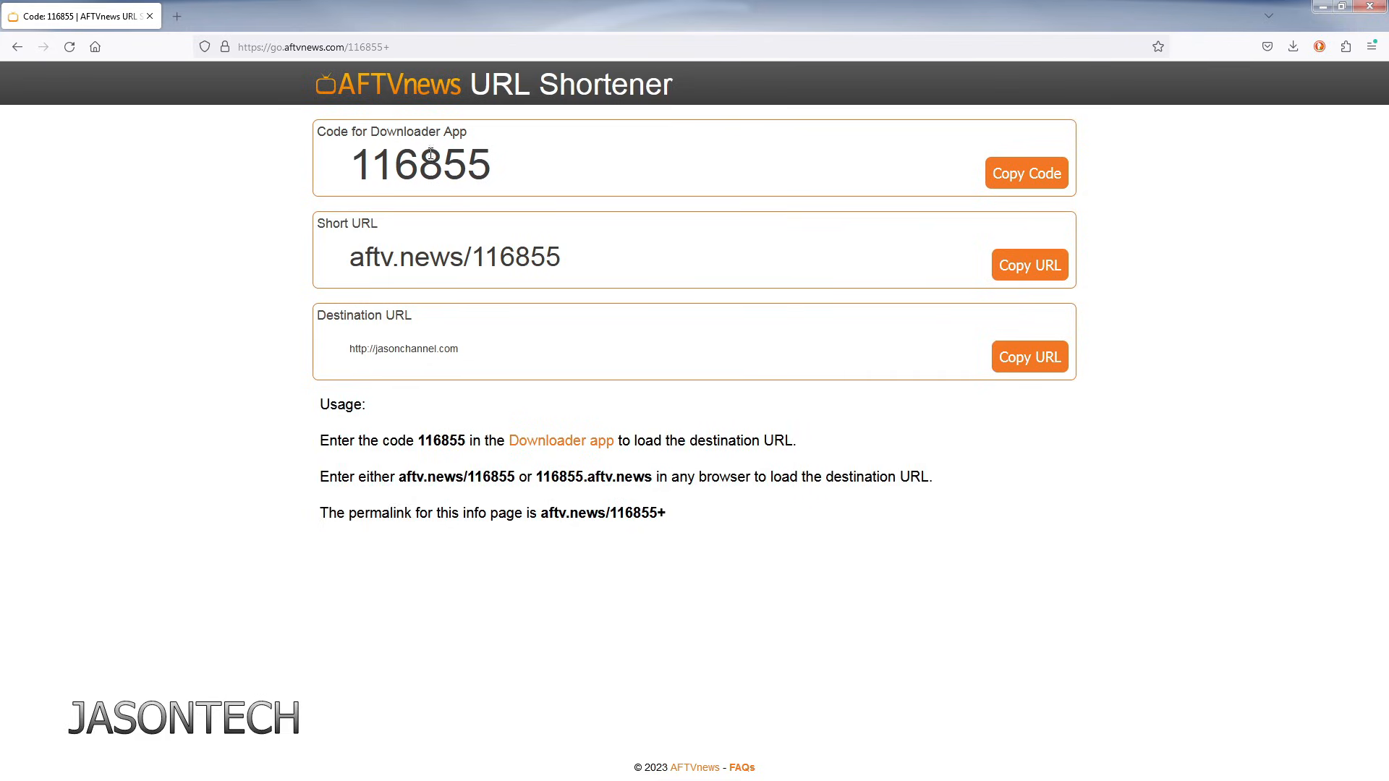
pyautogui.moveTo(347, 199)
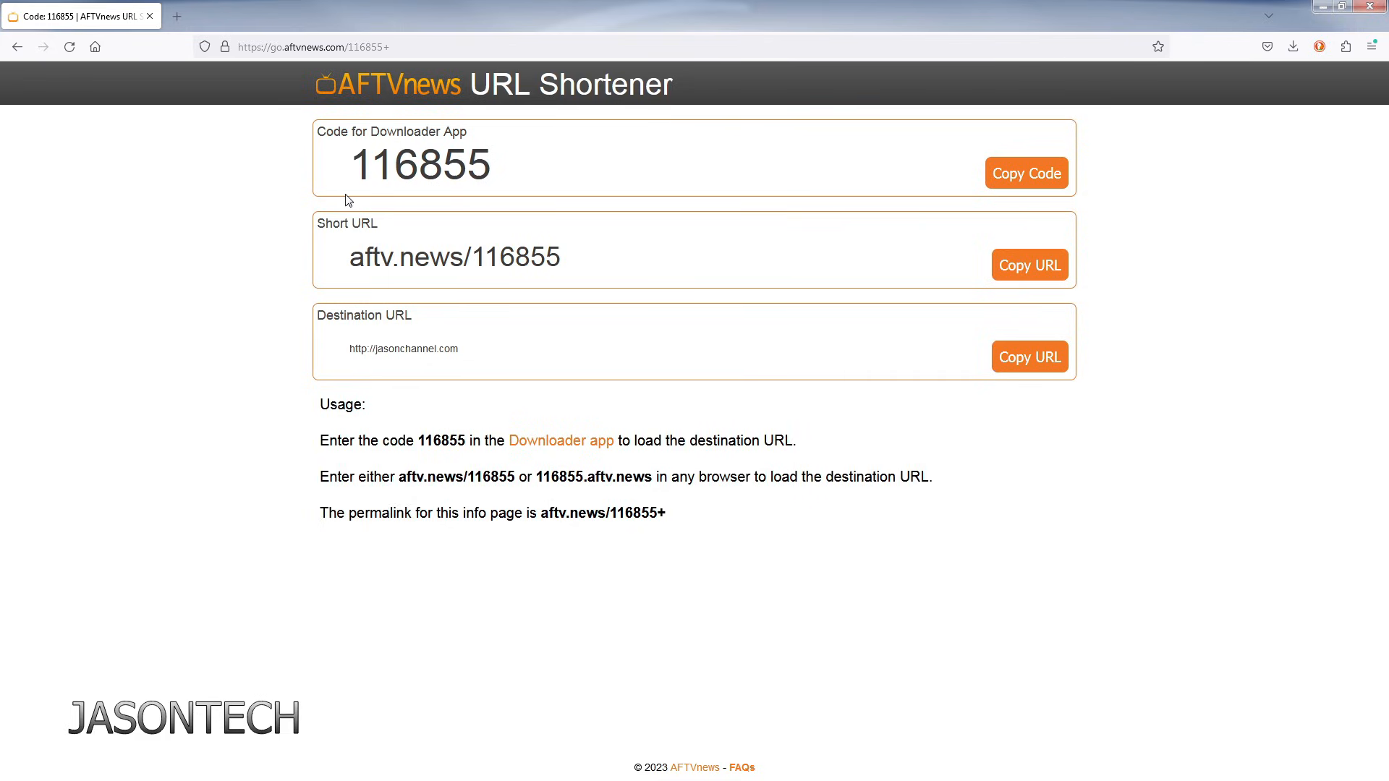